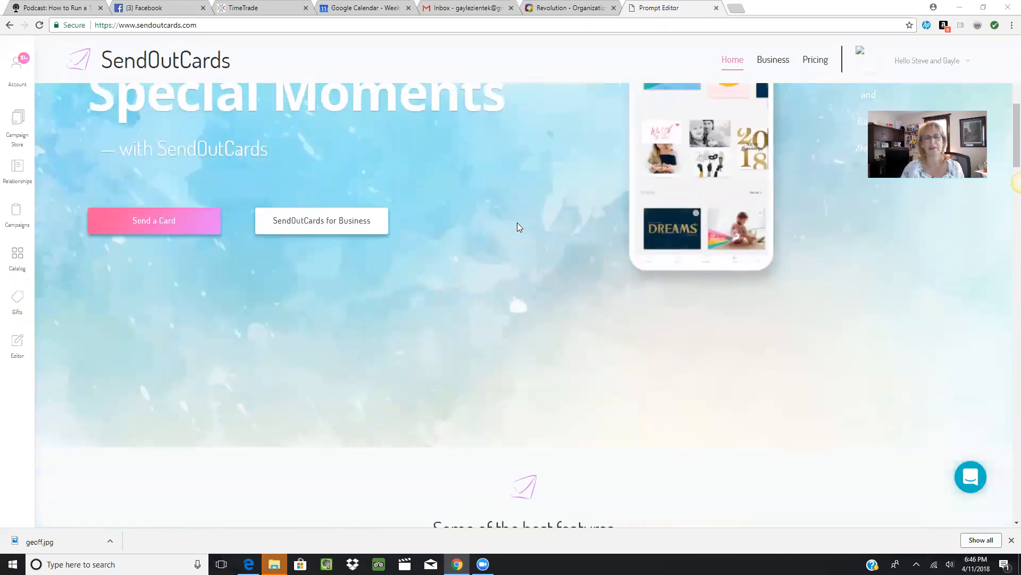
Go to the Business page showing the referral partner profile and customer appreciation section
click(773, 59)
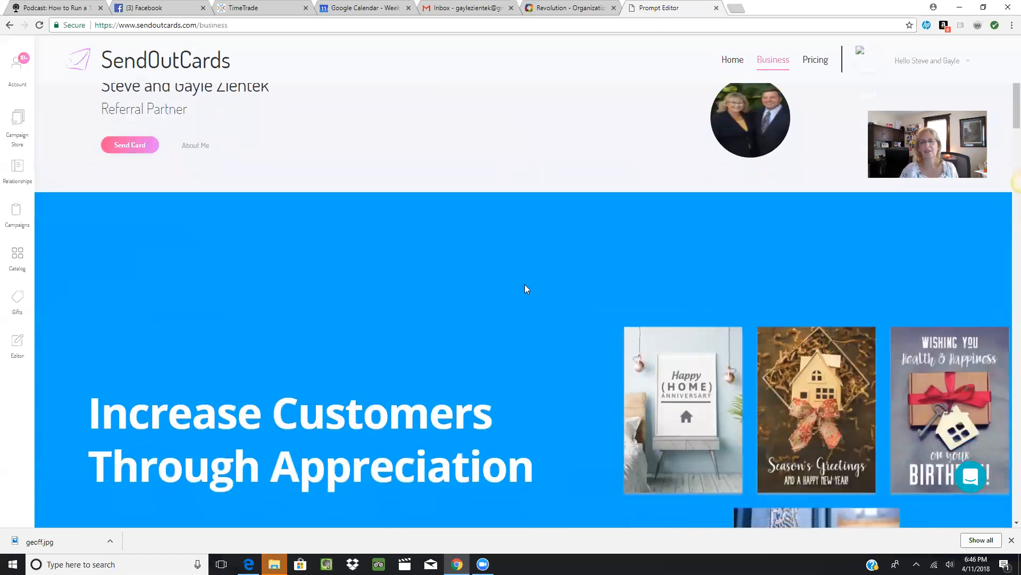
click(815, 59)
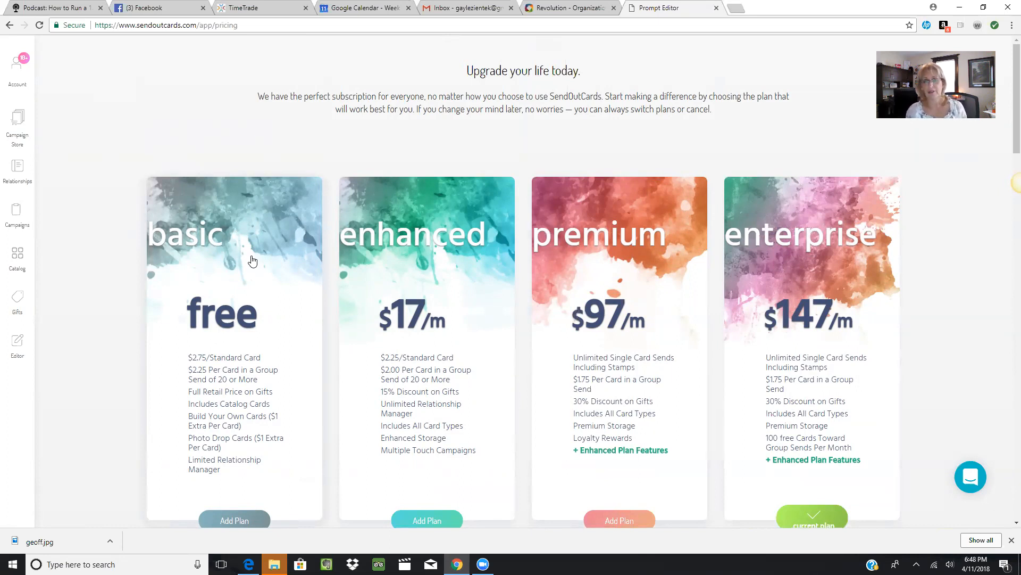
scroll(down, 3)
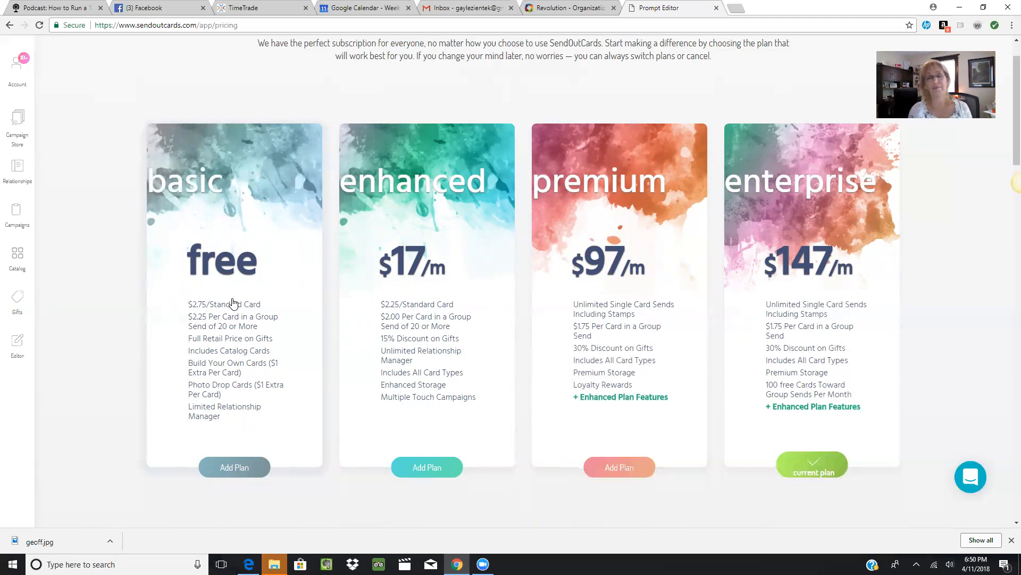
scroll(down, 3)
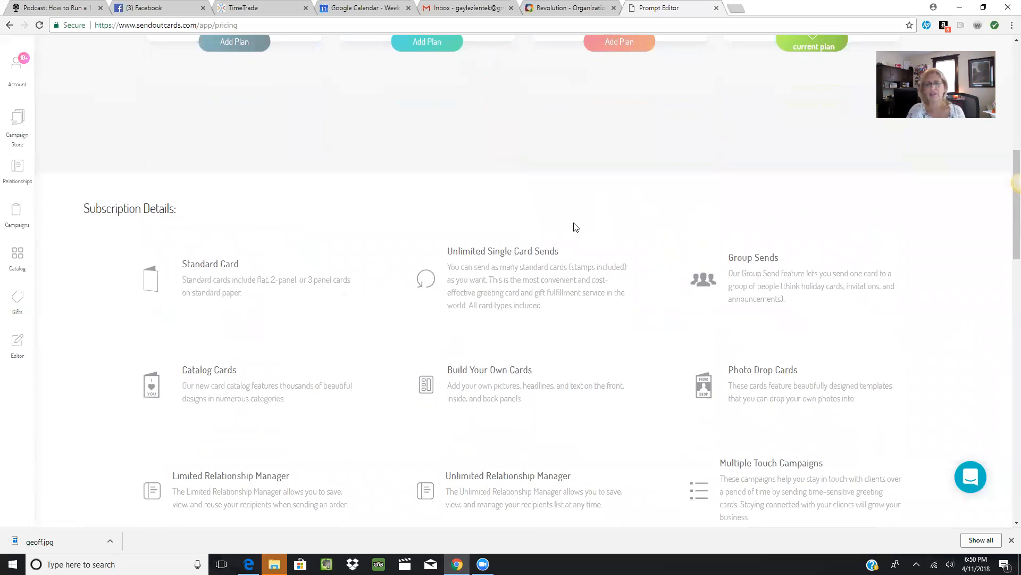
Scroll to Subscription Details covering Unlimited Single Card Sends, Group Sends and Photo Drop Cards
scroll(down, 3)
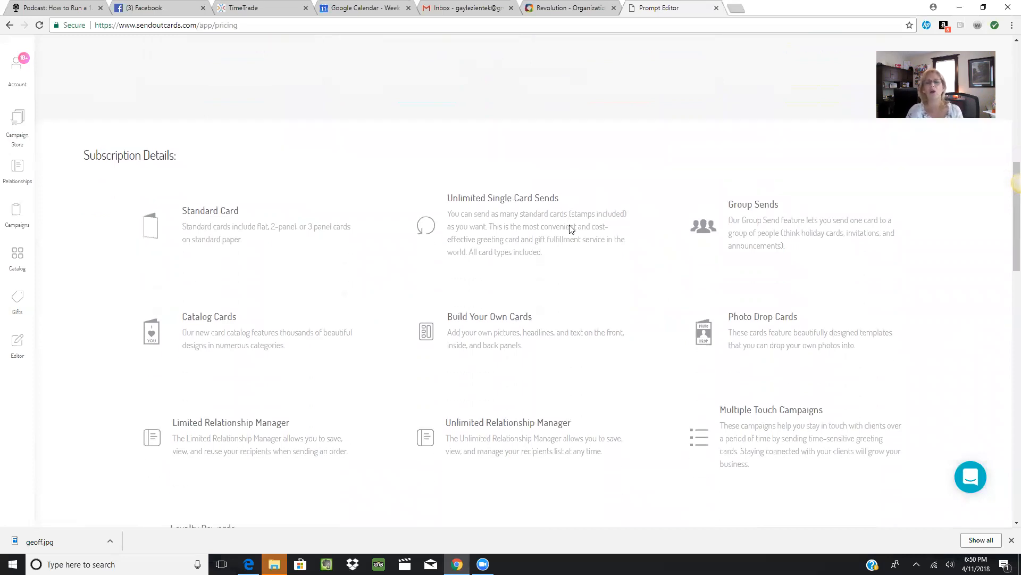
scroll(down, 3)
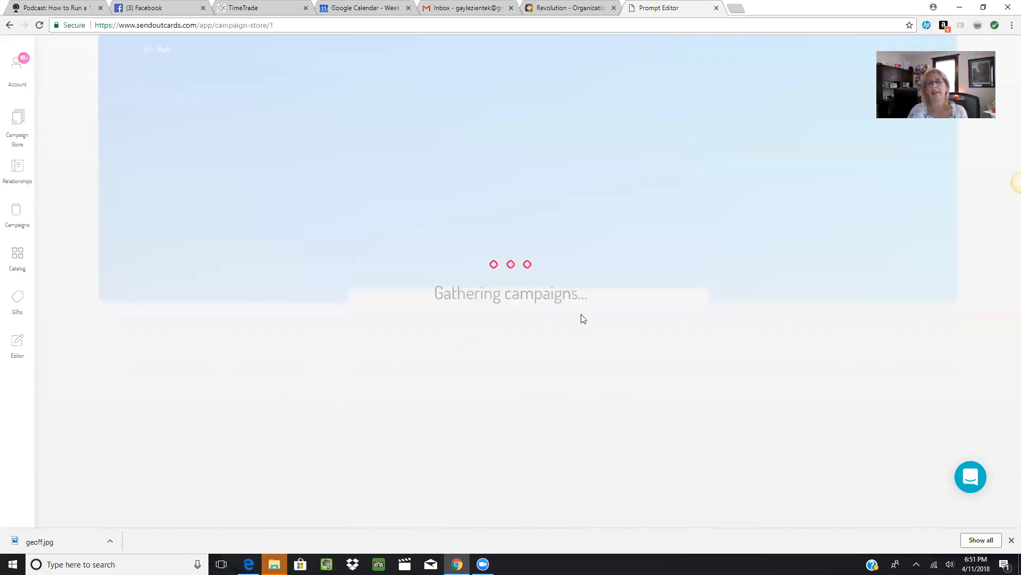
mouse_move(692, 227)
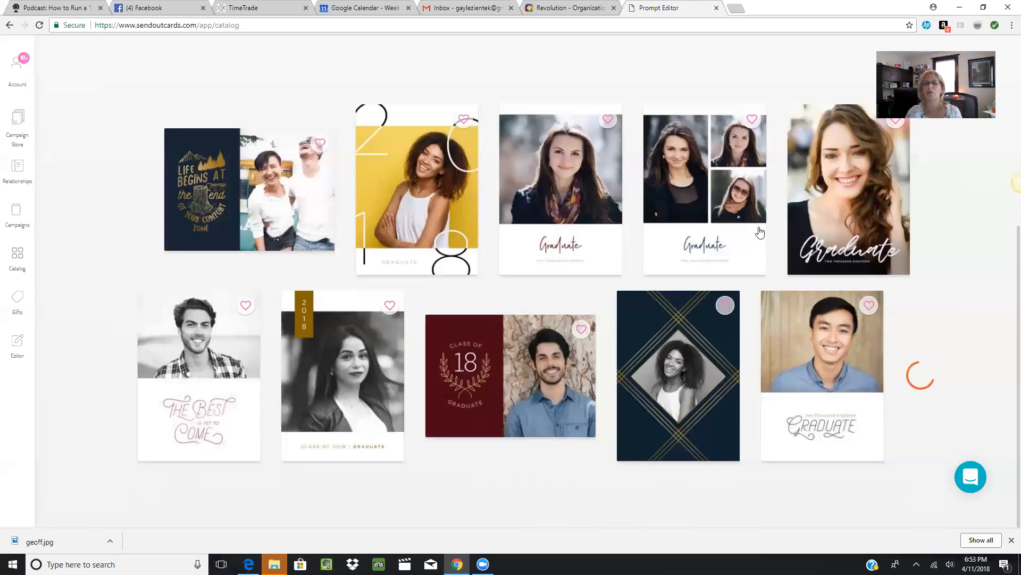
Scroll further down the catalog to see more graduation photo drop card designs
scroll(down, 3)
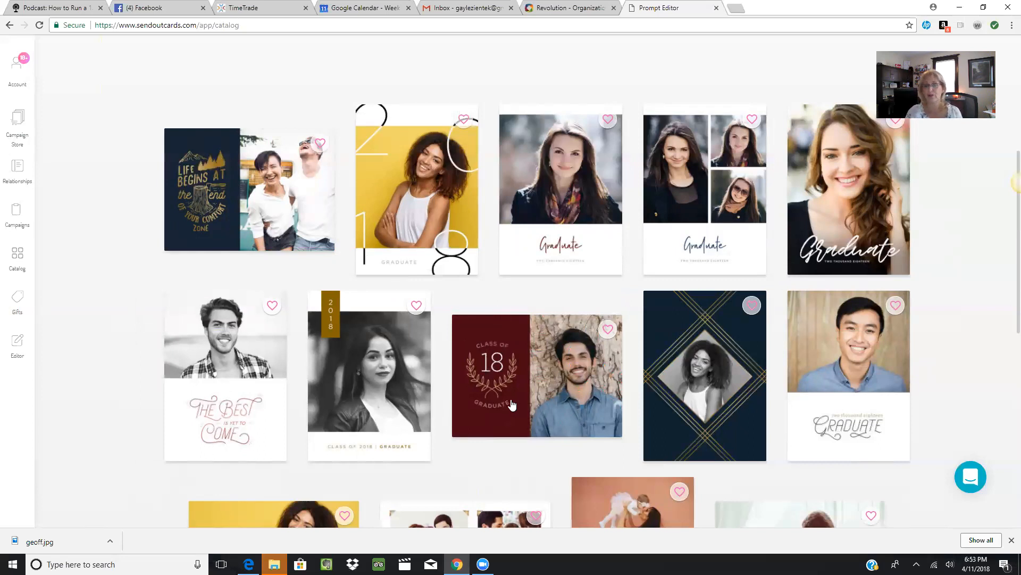